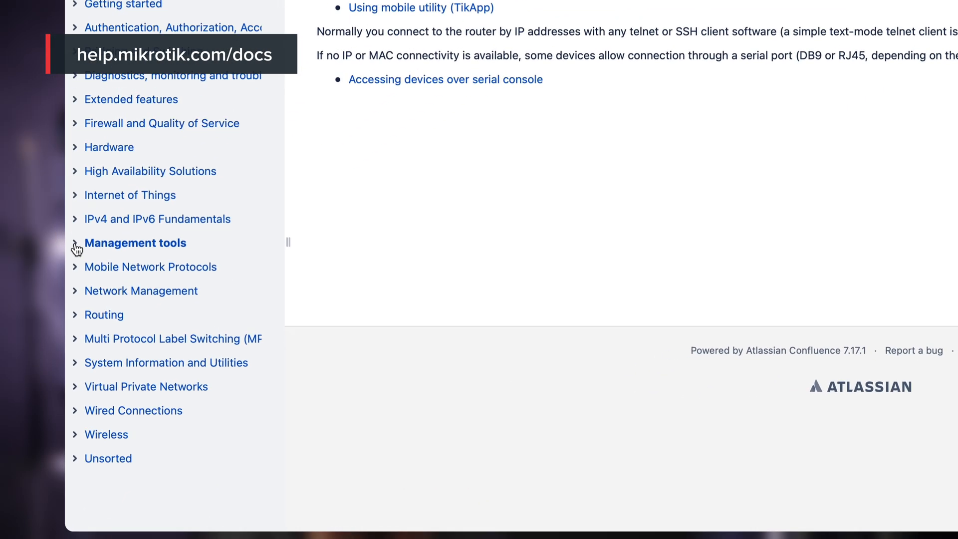
Step: Expand the Management tools section in the help.mikrotik.com sidebar
click(75, 243)
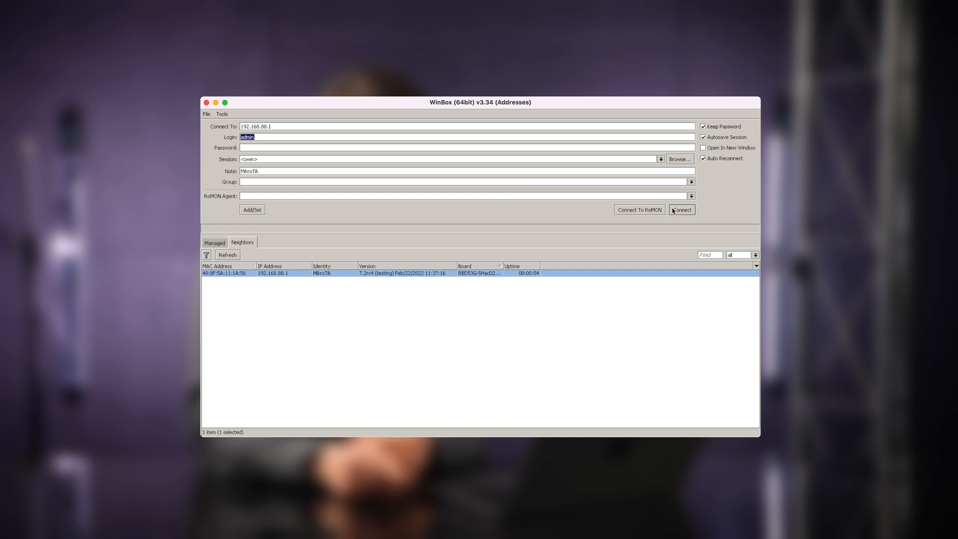
Step: Connect to the router at 192.168.88.1 as admin to reach Quick Set
click(682, 209)
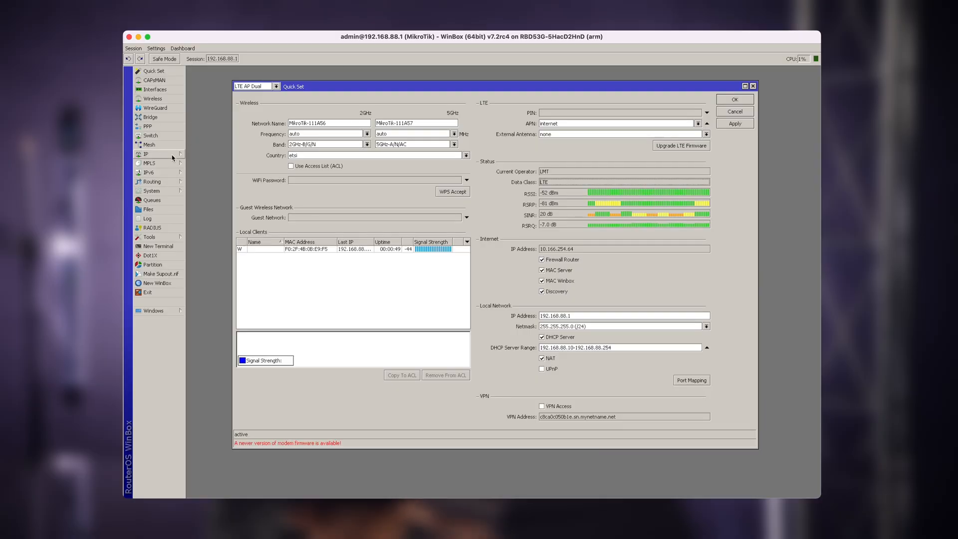
Step: Browse the IP menu, then tick Use Access List (ACL) in Quick Set
click(146, 154)
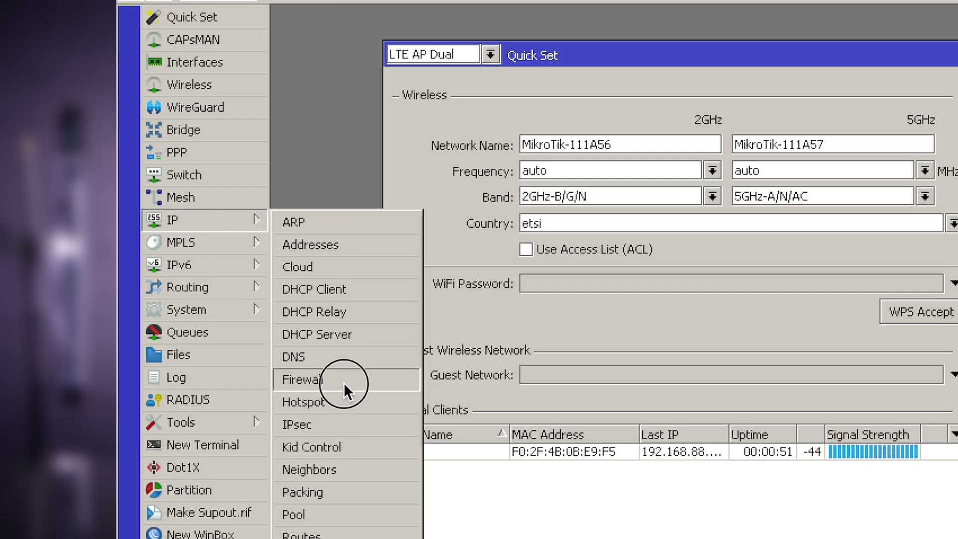
click(302, 379)
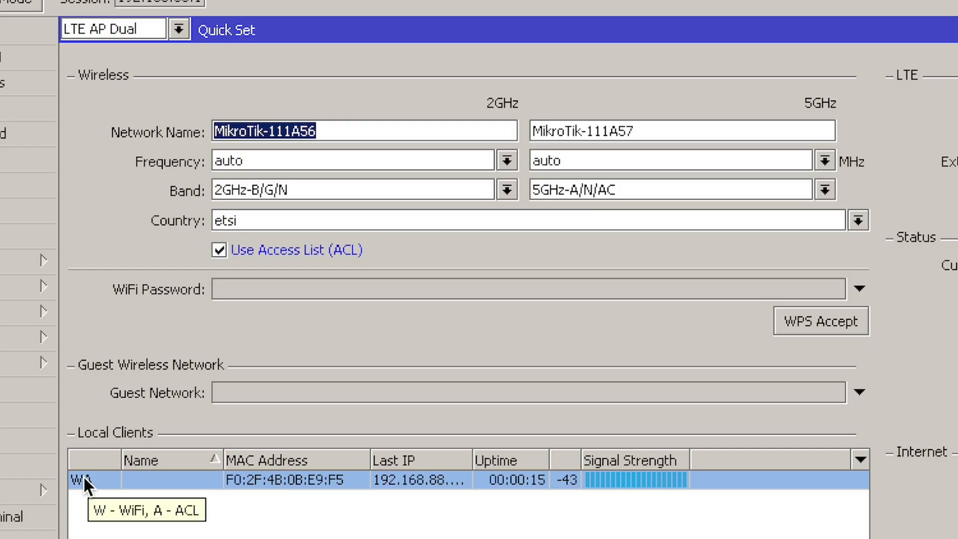
mouse_move(179, 375)
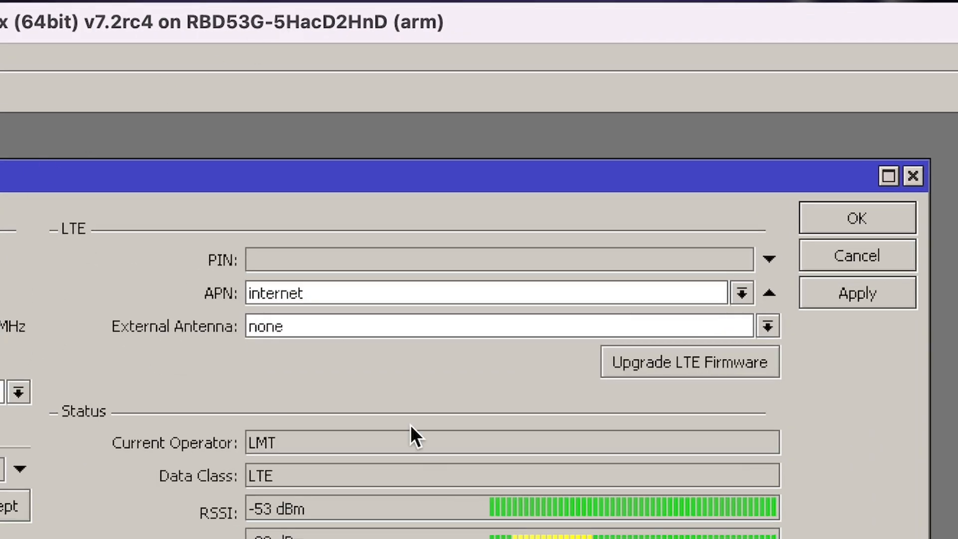
mouse_move(333, 269)
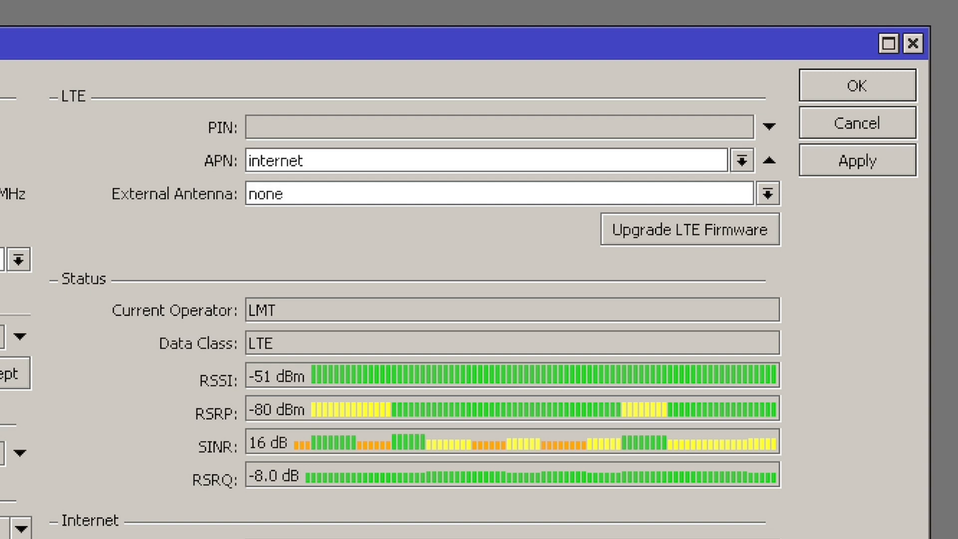
Step: Scroll LTE Status to read RSSI -52 dBm, RSRP -81 dBm and SINR 20 dB
scroll(down, 3)
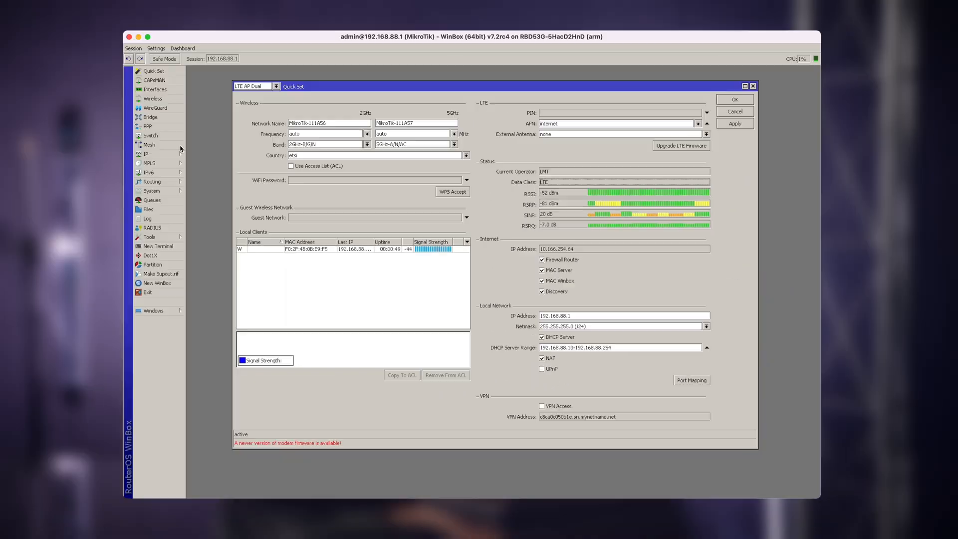
click(145, 154)
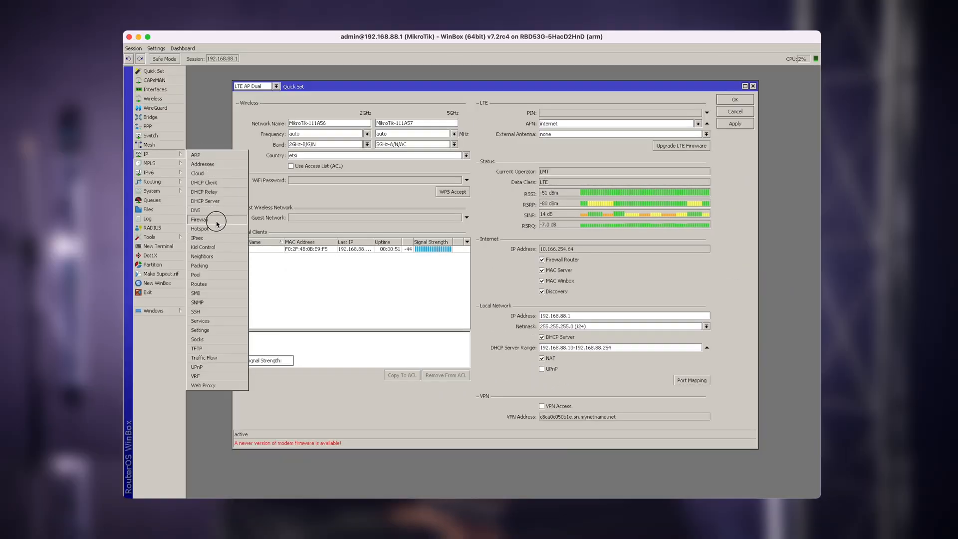
click(199, 220)
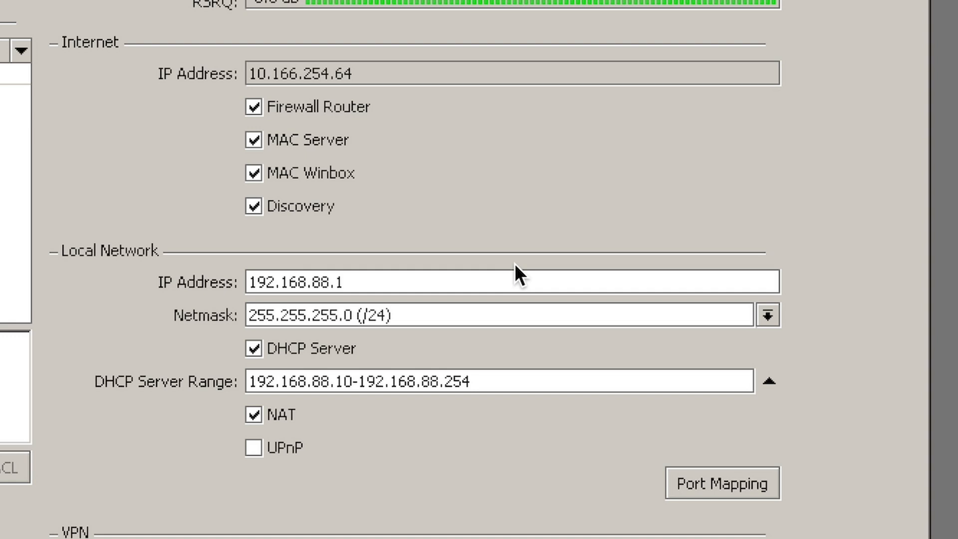
Step: Tick UPnP under Local Network and switch on VPN Access
click(250, 448)
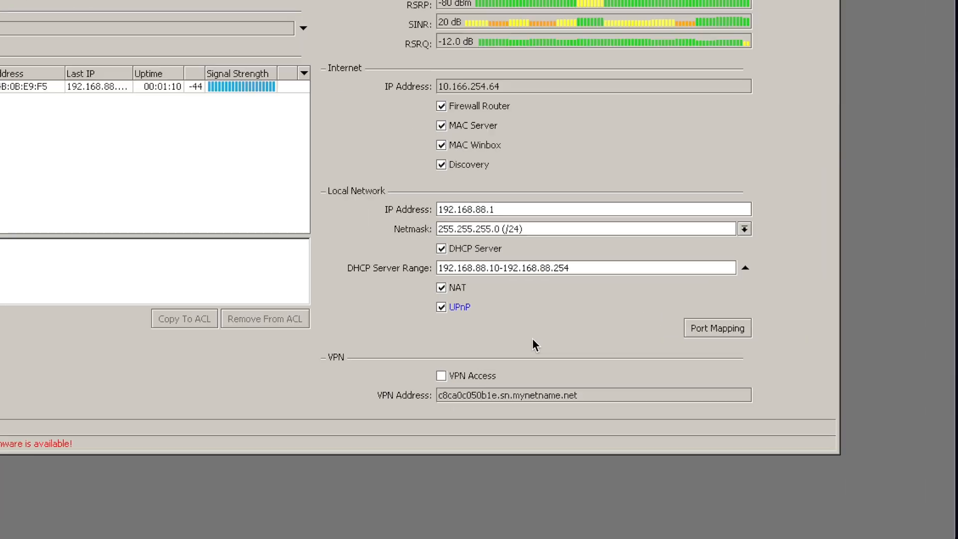
click(441, 376)
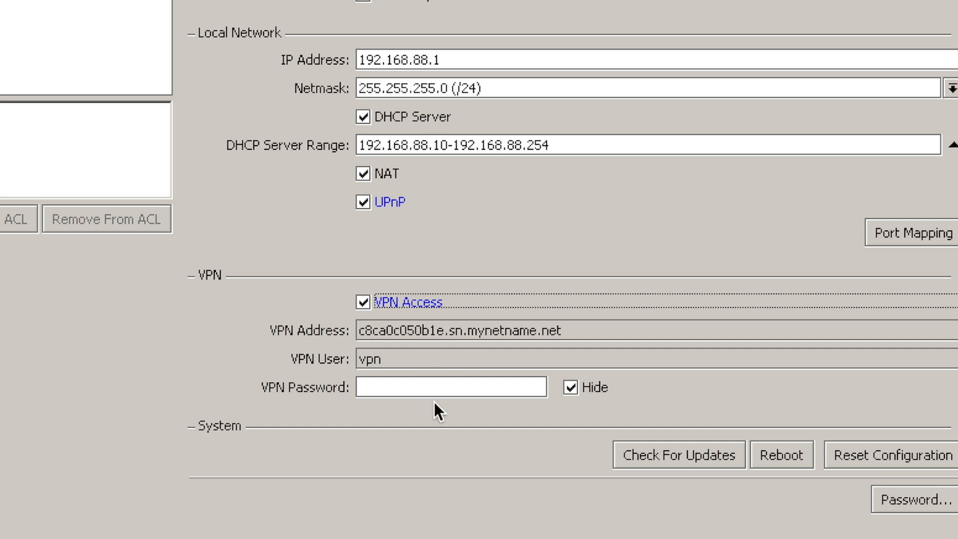
Step: Enter a masked password for the VPN user
text(********)
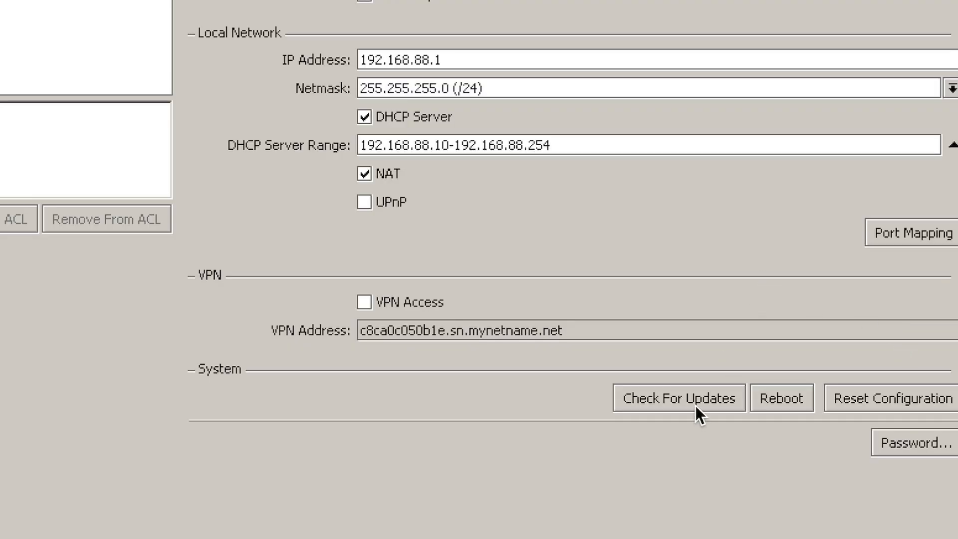
click(679, 398)
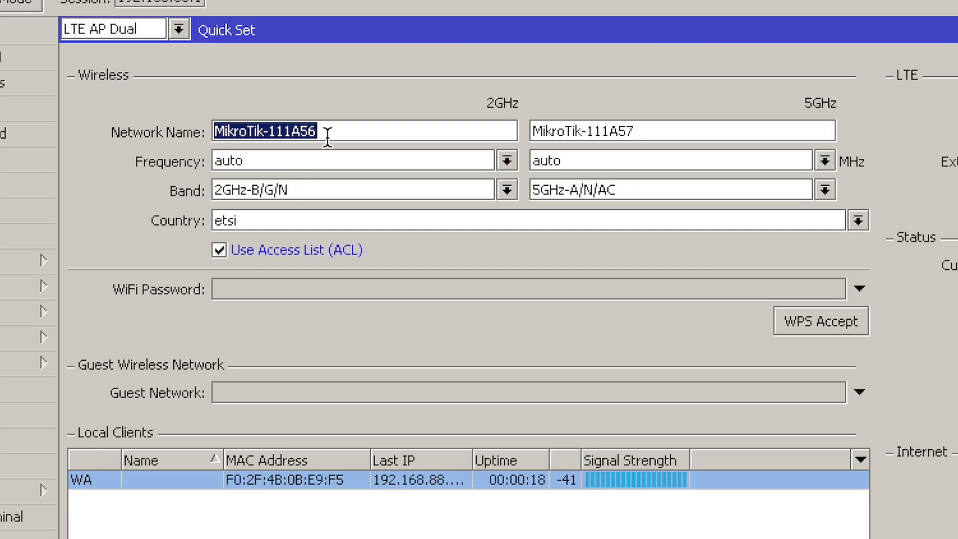
Step: Type 'home' as the new 2GHz network name
text(h)
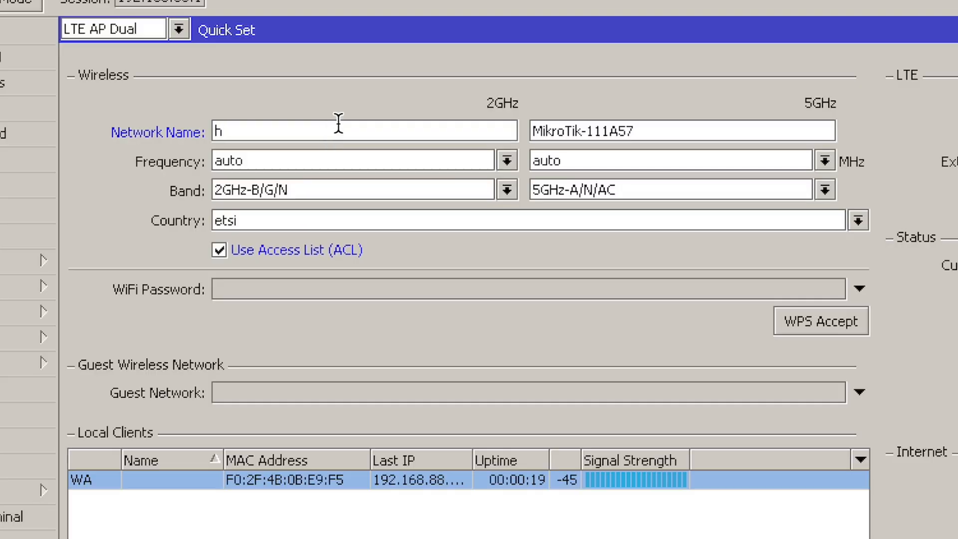
text(ome2)
click(683, 131)
text(home5)
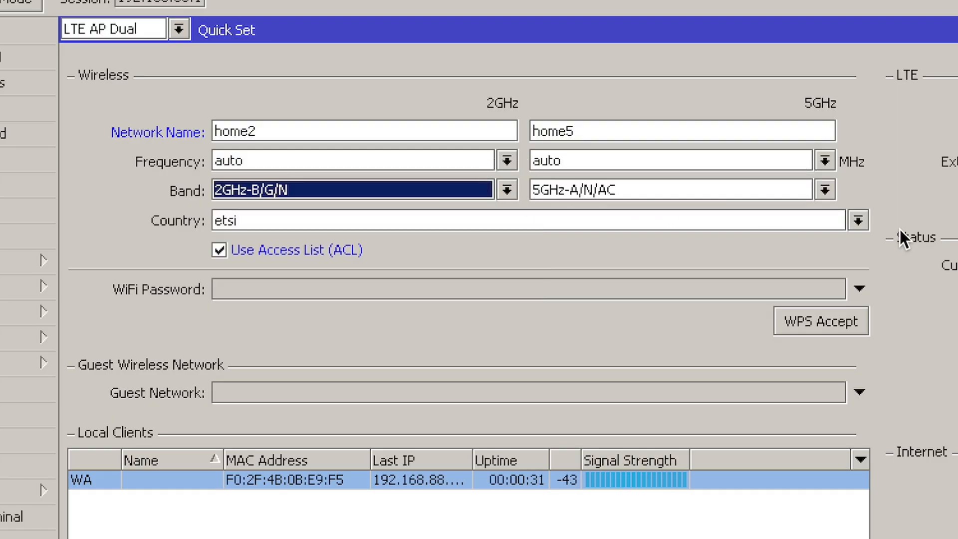
Step: Adjust the dual-band wireless options in Quick Set
click(669, 189)
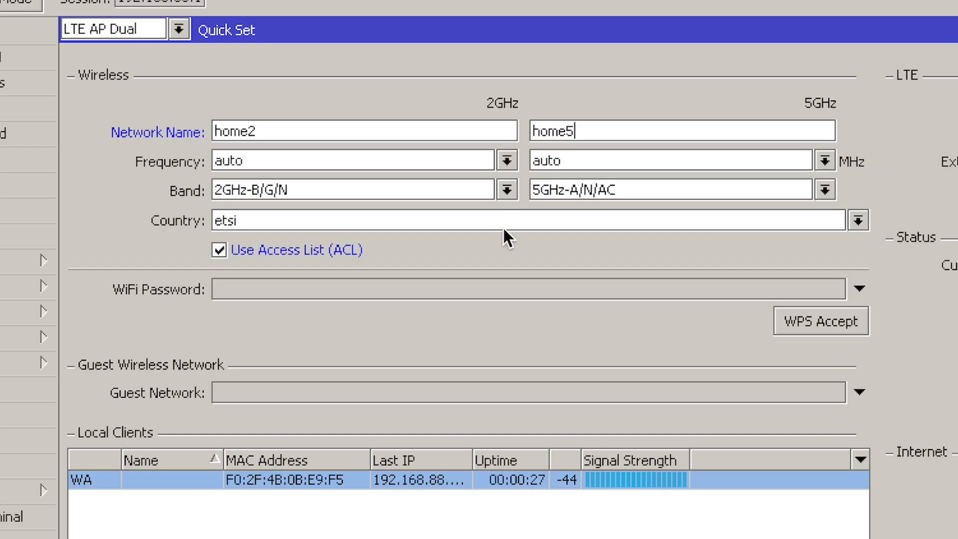
click(860, 219)
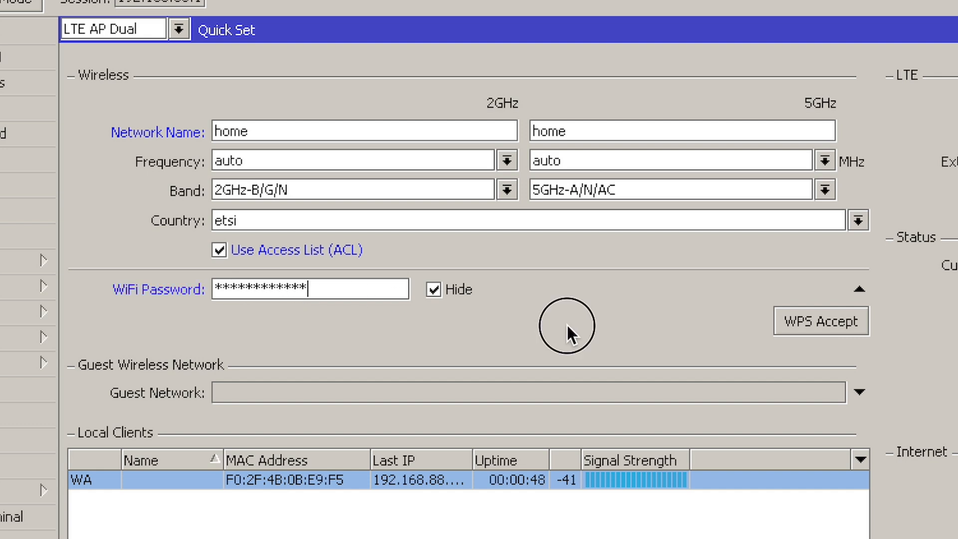
mouse_move(572, 338)
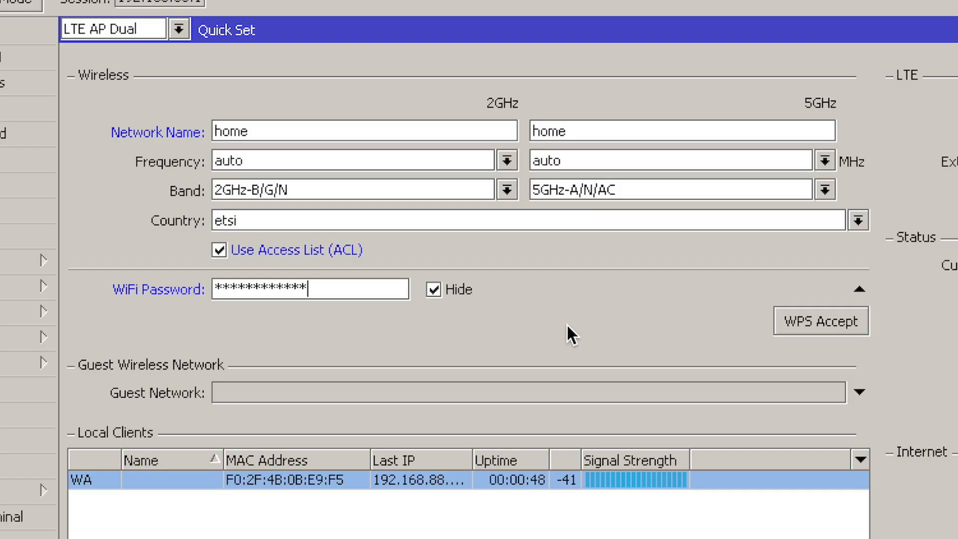
Step: Type 'pa' and a masked password into Quick Set's wireless fields
text(party time)
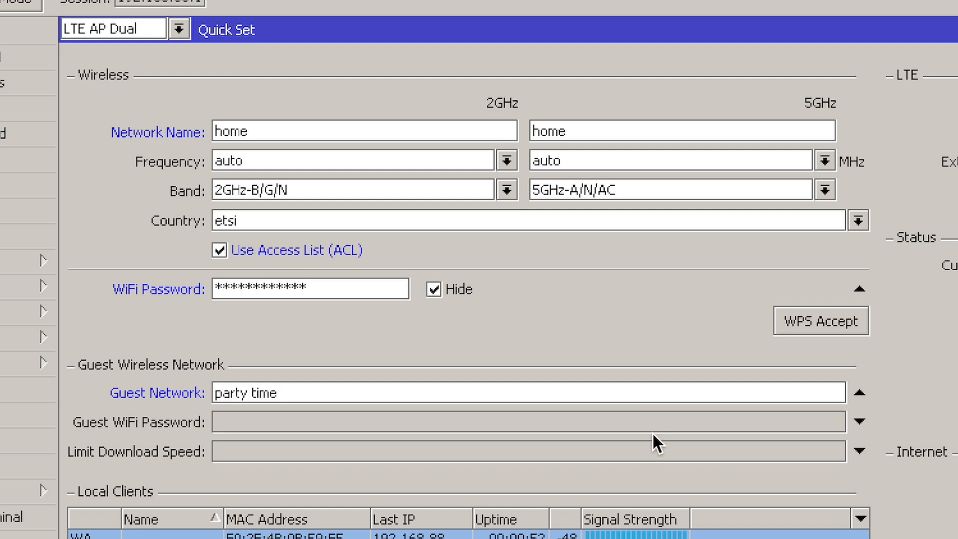
text(**)
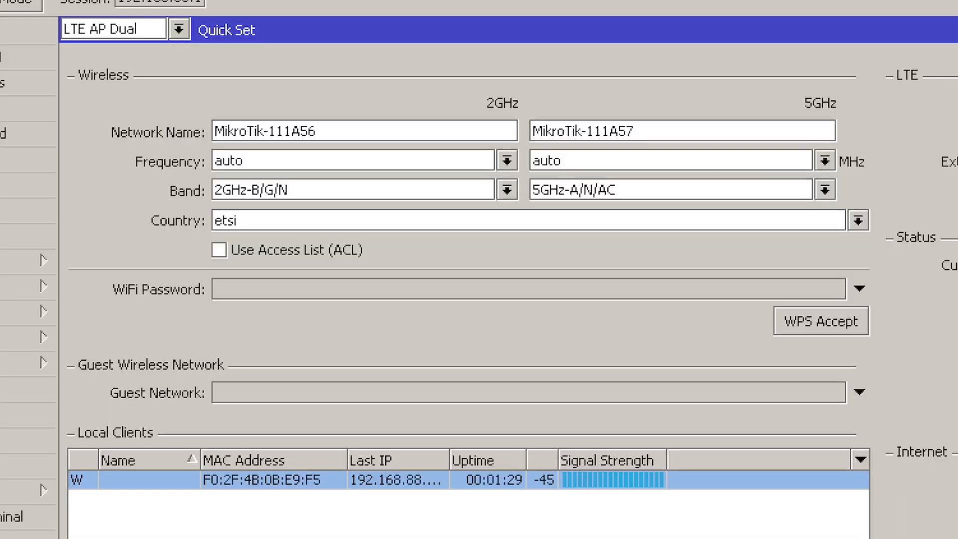
Step: Select the connected WiFi client, enable Use Access List (ACL), and check its WA flags
scroll(down, 3)
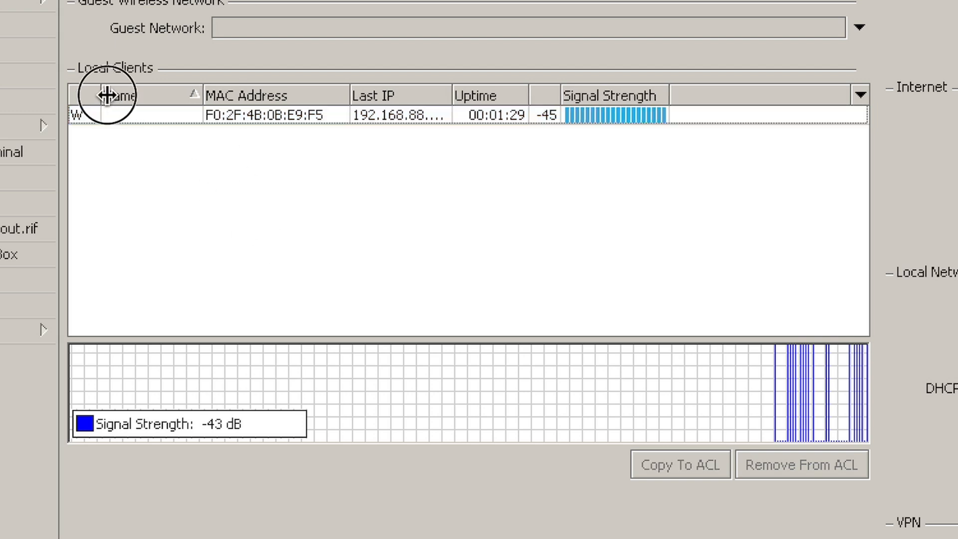
click(231, 114)
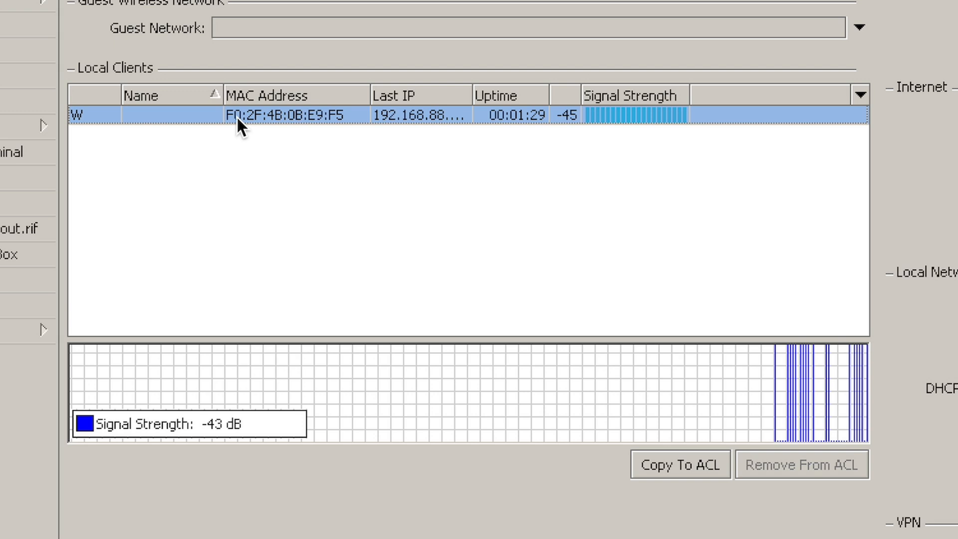
mouse_move(674, 474)
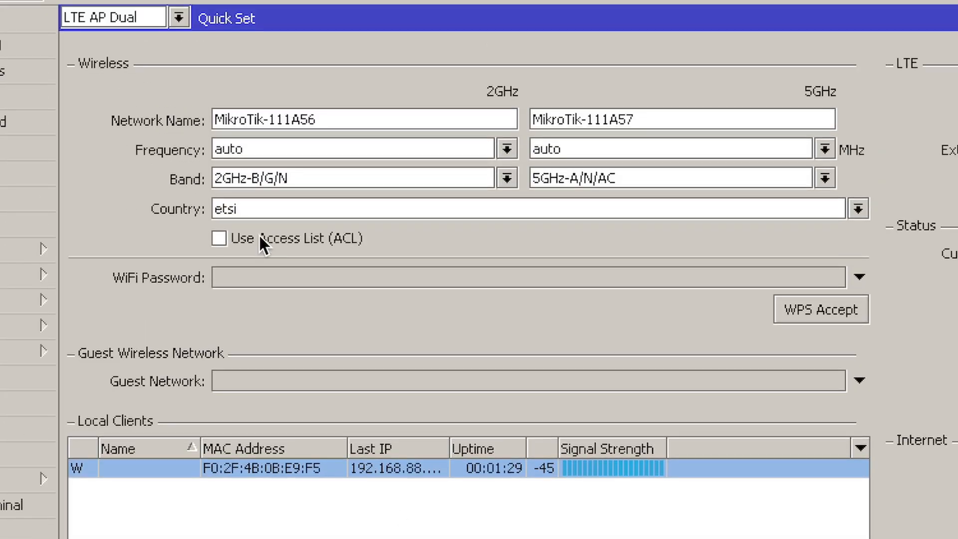
click(218, 238)
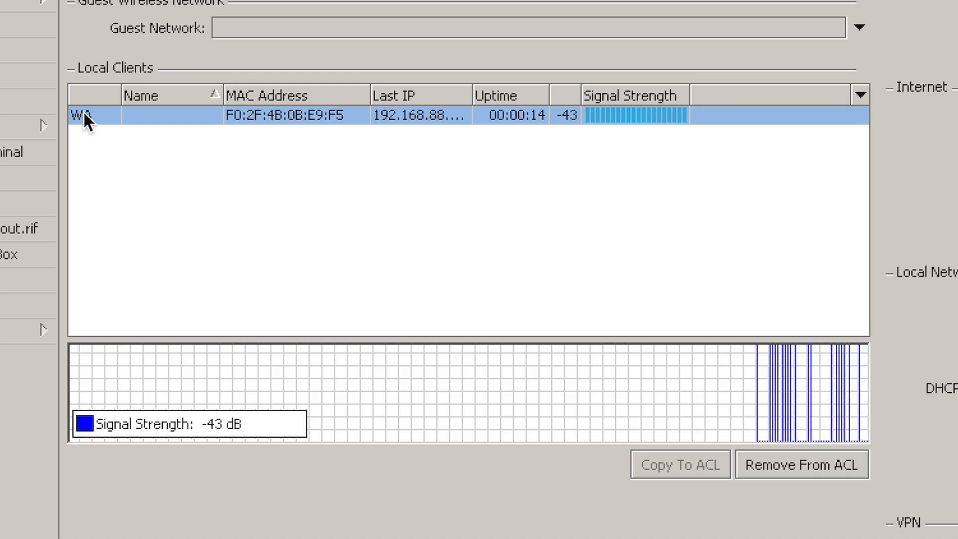
mouse_move(90, 120)
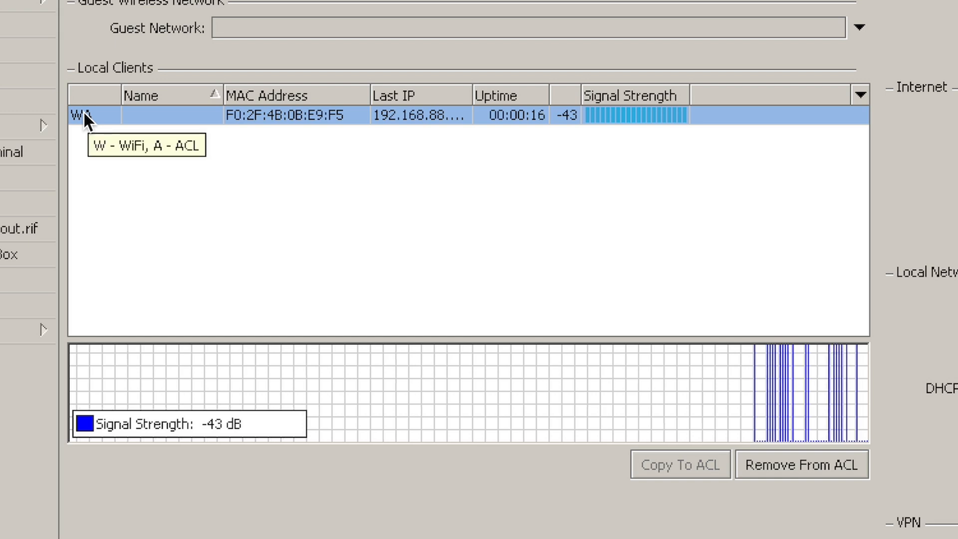
click(212, 64)
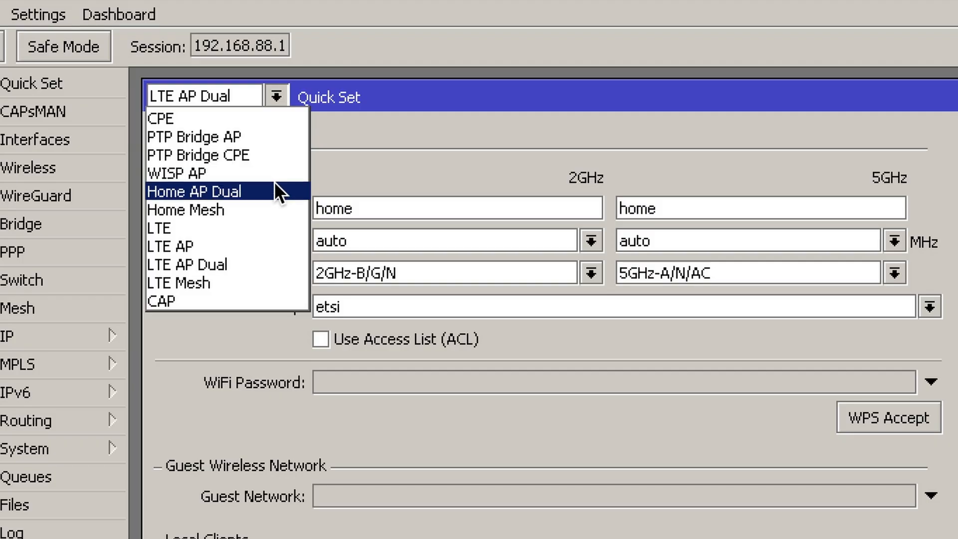
mouse_move(280, 194)
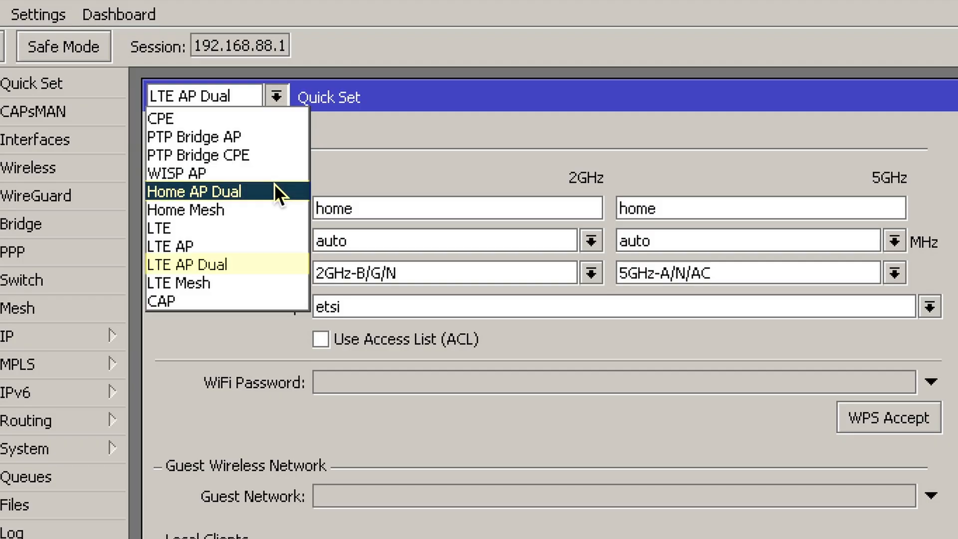
mouse_move(277, 134)
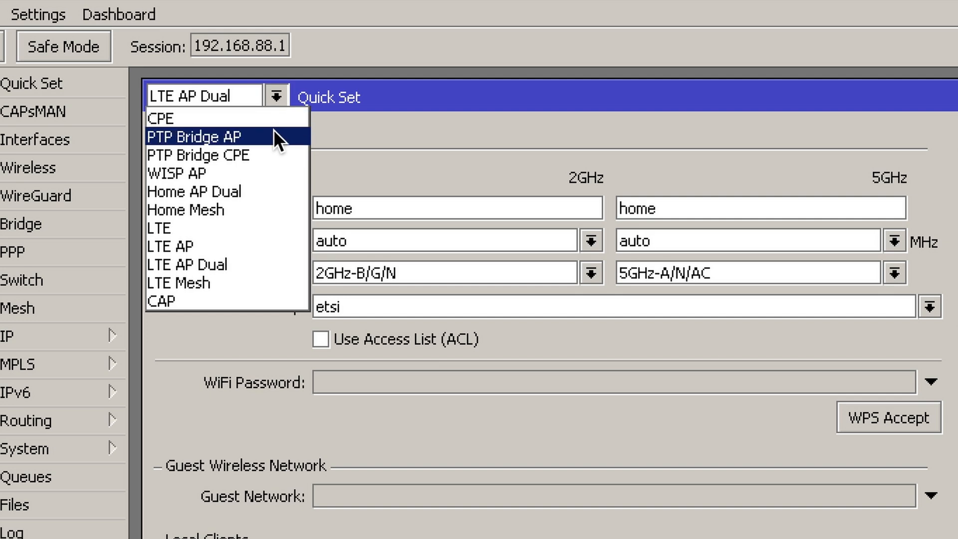
mouse_move(279, 184)
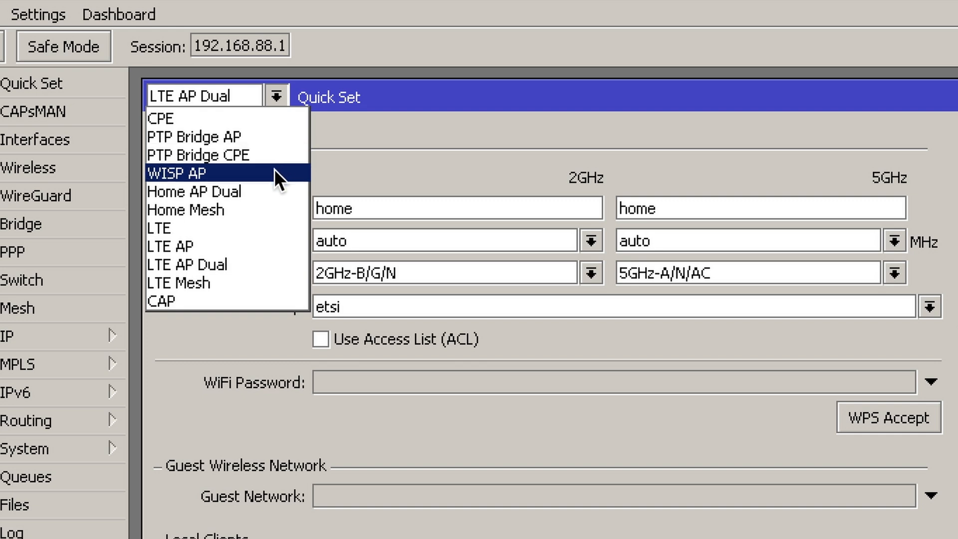